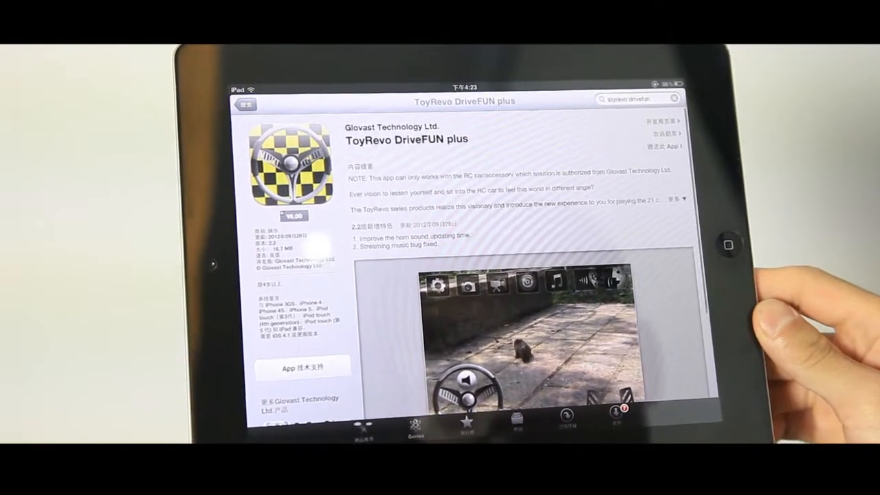
- Scroll through the ToyRevo DriveFUN plus listing to its description and driving-screen screenshot
{"action": "scroll", "scroll_direction": "down", "scroll_amount": 3}
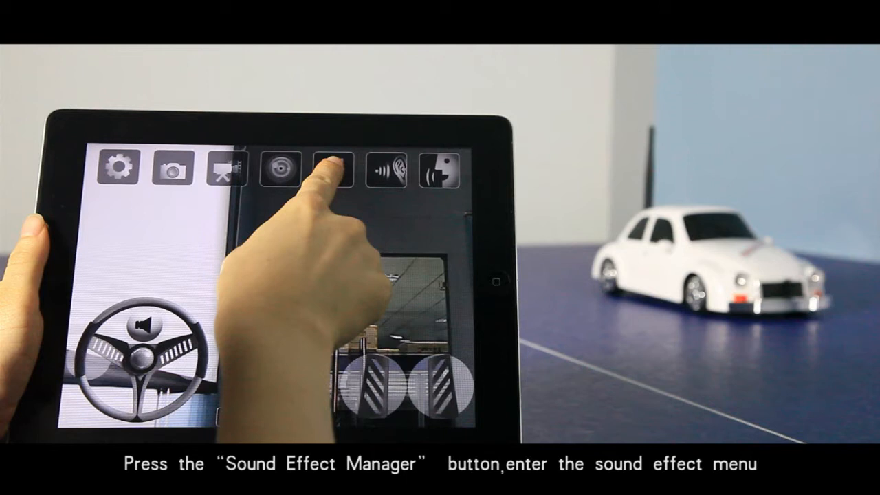
{"action": "left_click", "coordinate": [331, 169]}
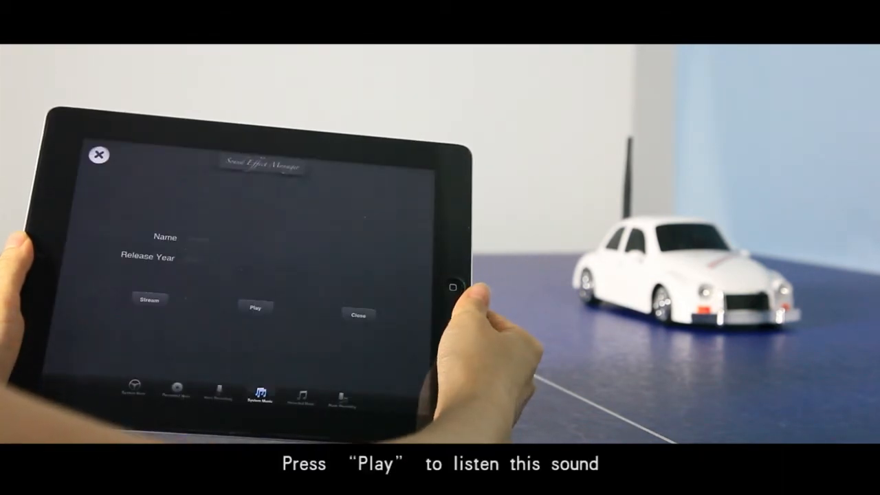
- Preview the chosen song, stream it to the toy car, and pause from the driving screen
{"action": "left_click", "coordinate": [254, 306]}
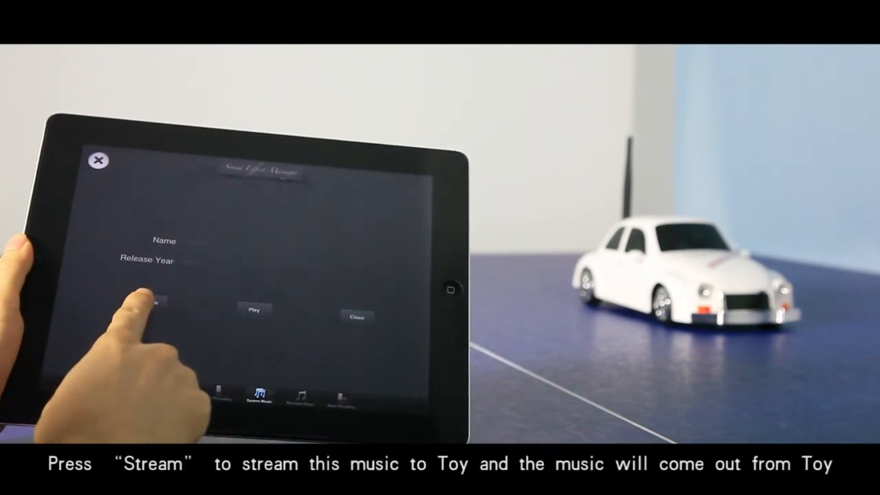
{"action": "left_click", "coordinate": [148, 302]}
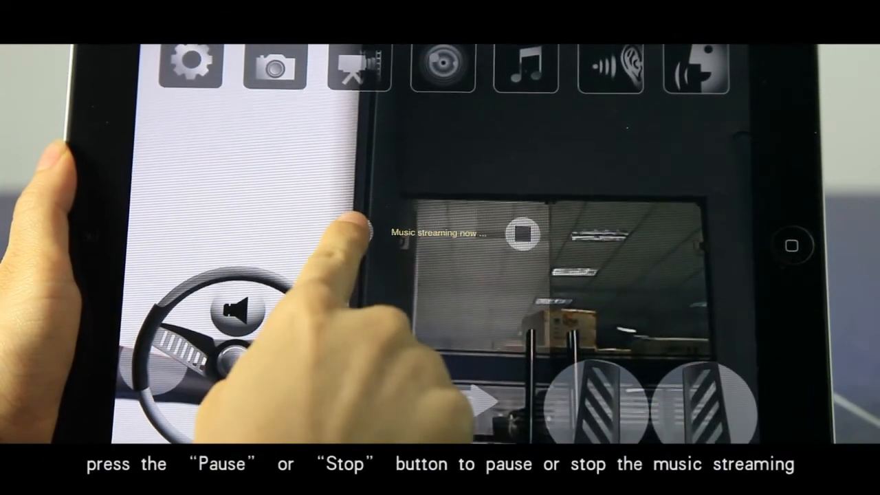
{"action": "left_click", "coordinate": [351, 232]}
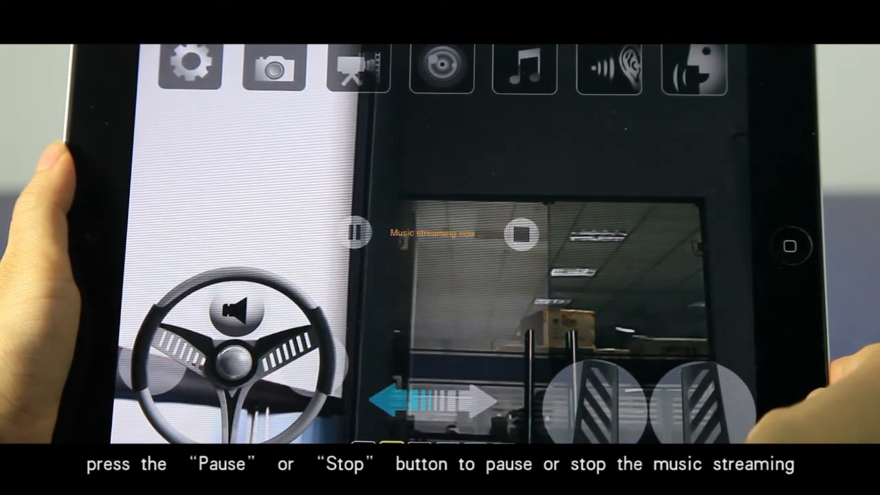